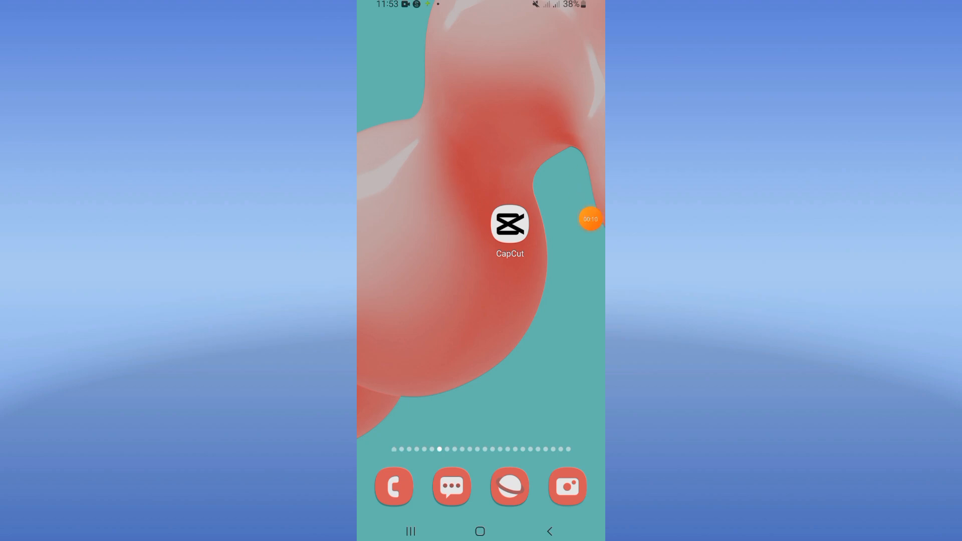
- Swipe up from the Samsung home screen to show the list of installed apps
{"action": "scroll", "scroll_direction": "up", "scroll_amount": 3}
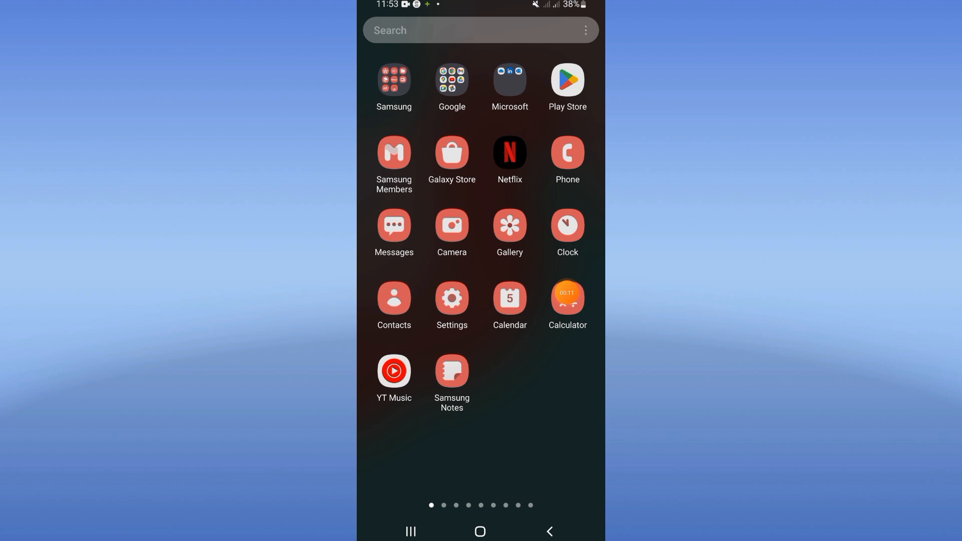
- In device Settings, search apps for 'cap' to locate CapCut
{"action": "left_click", "coordinate": [451, 305]}
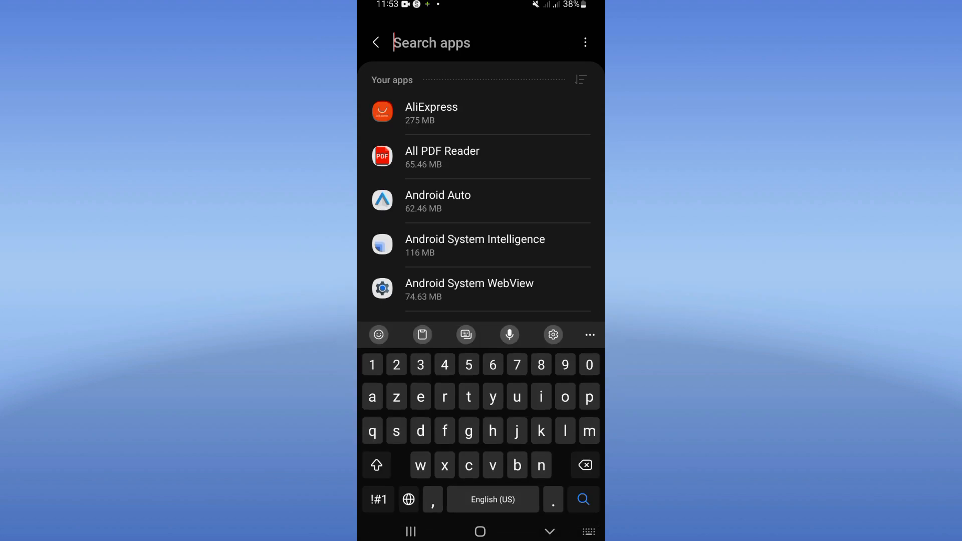
{"action": "type", "text": "cap"}
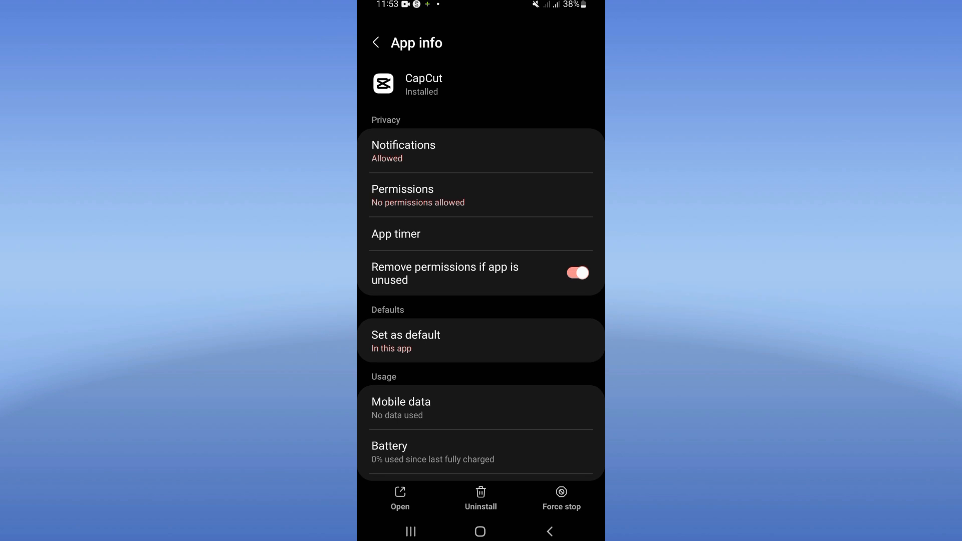
{"action": "scroll", "scroll_direction": "down", "scroll_amount": 3}
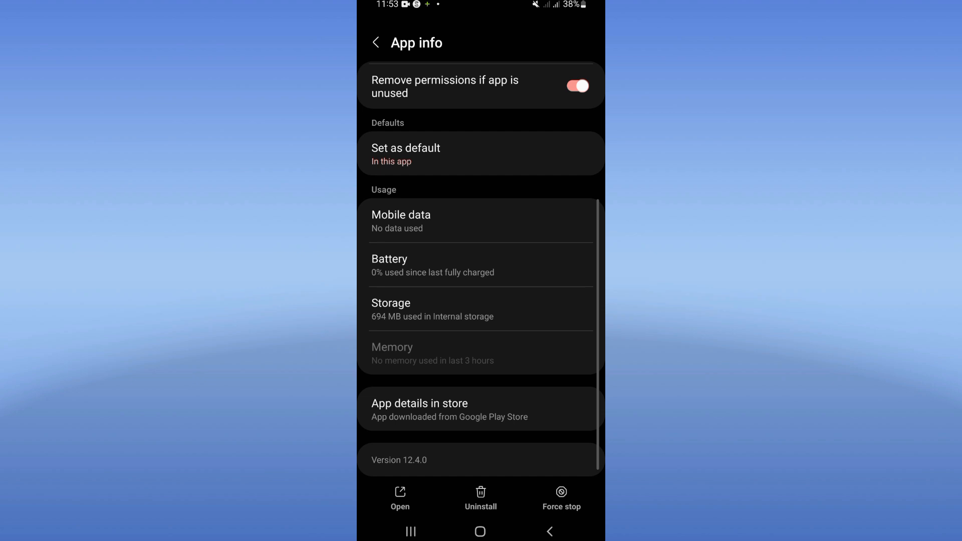
- Clear CapCut's cached files, force-stop the app, and return to the app drawer
{"action": "left_click", "coordinate": [481, 309]}
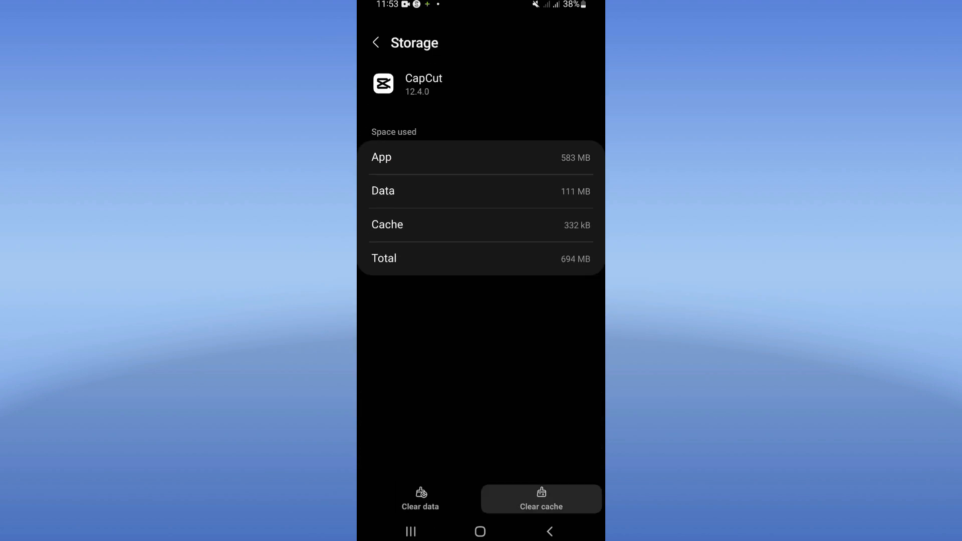
{"action": "left_click", "coordinate": [549, 531]}
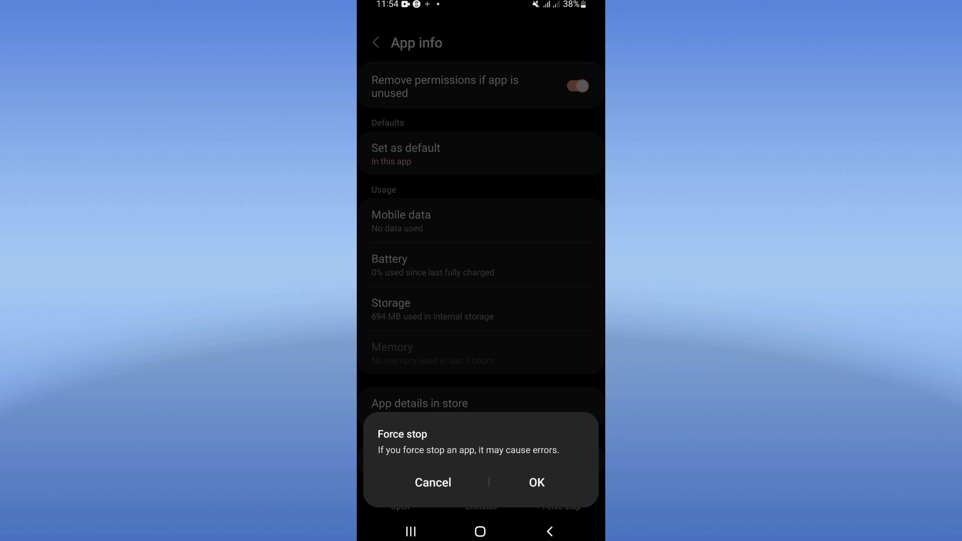
{"action": "left_click", "coordinate": [432, 482]}
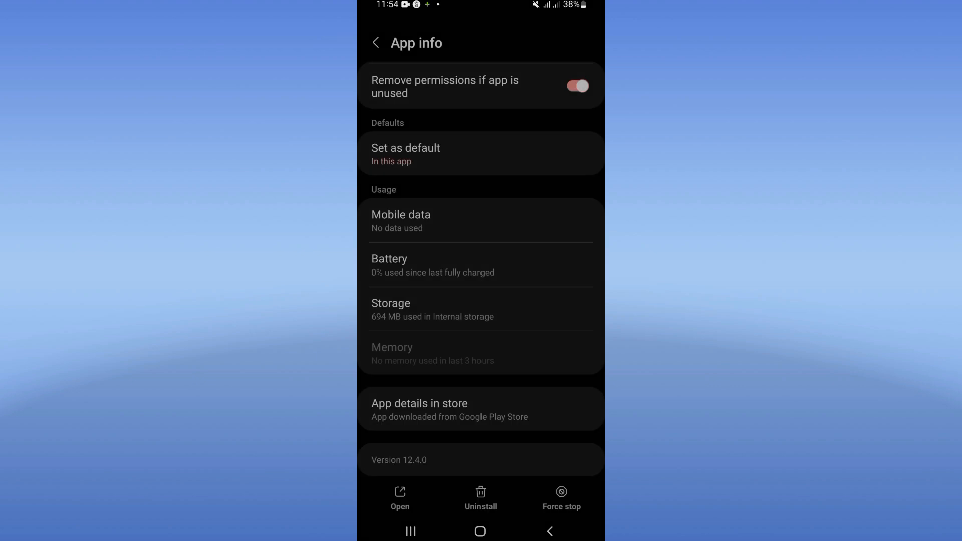
{"action": "left_click", "coordinate": [481, 531]}
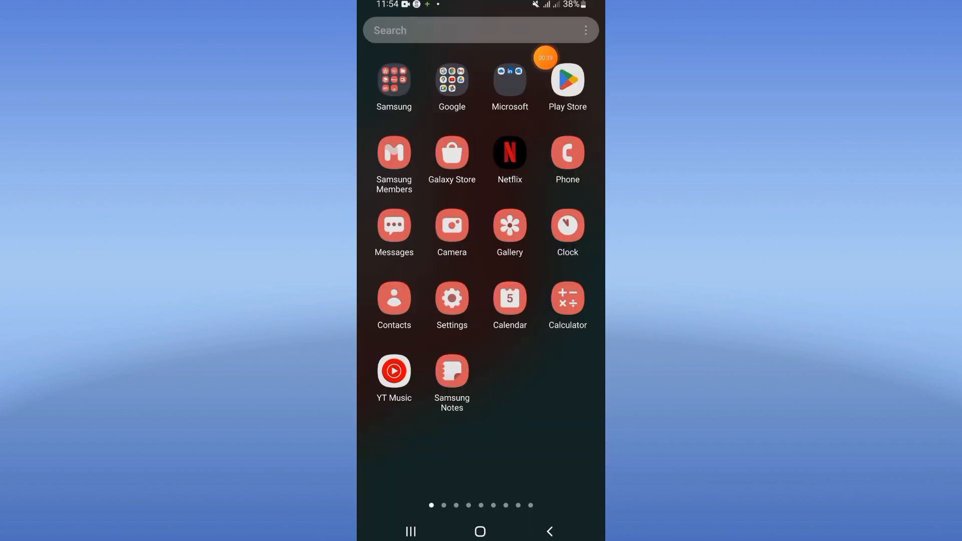
{"action": "mouse_move", "coordinate": [553, 116]}
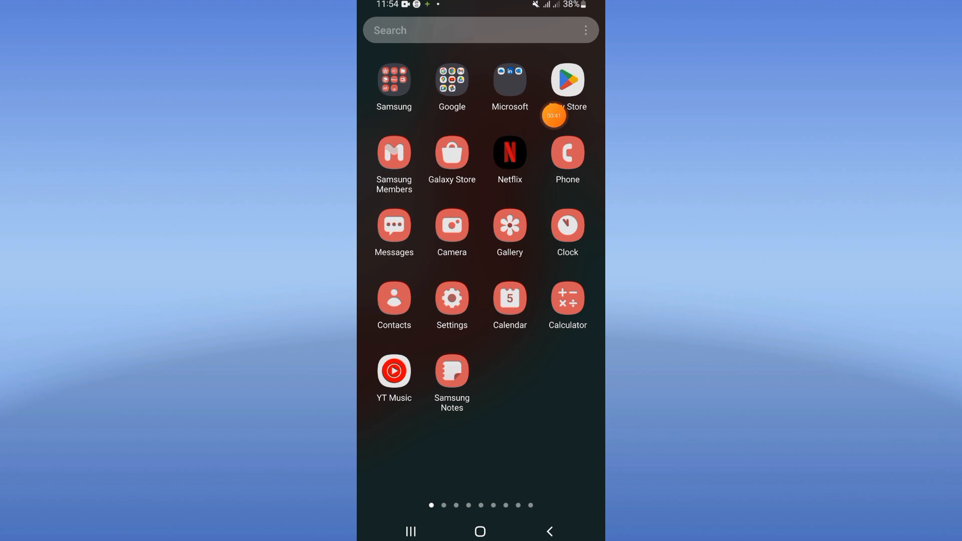